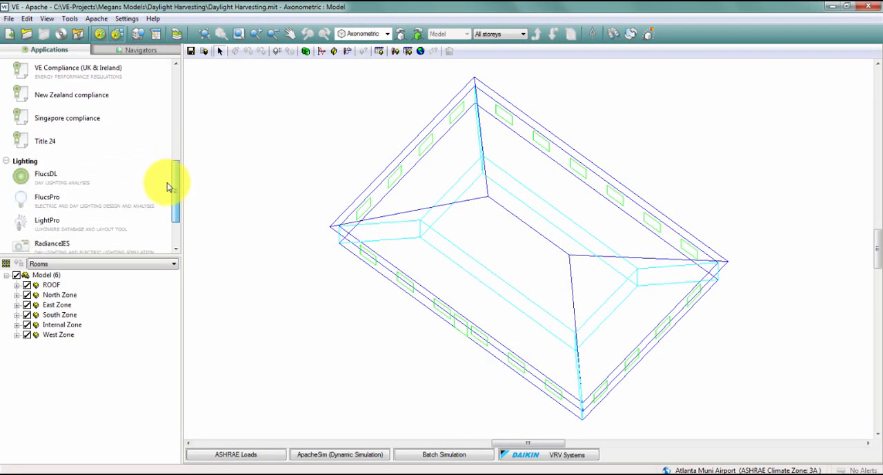
# - Scroll the Applications list down to the Lighting section holding RadianceIES
pyautogui.scroll(-3)
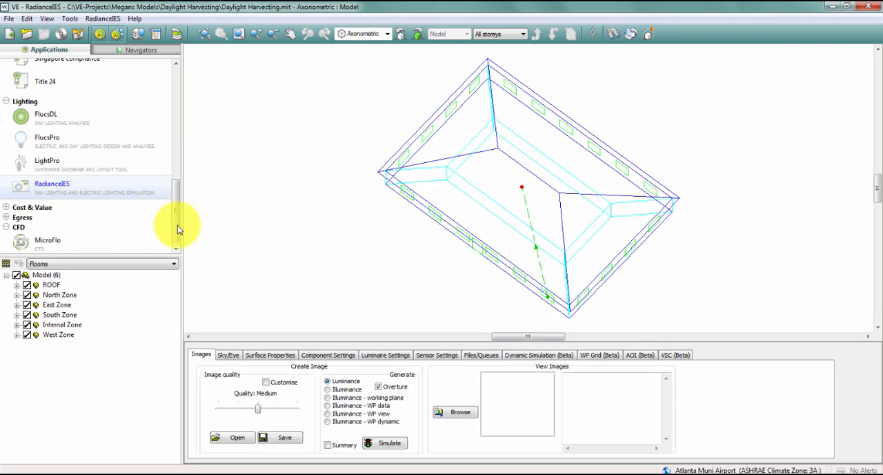
# - Convert 0.760 transmittance to 0.828 transmissivity and apply it to External Glazing
pyautogui.click(270, 354)
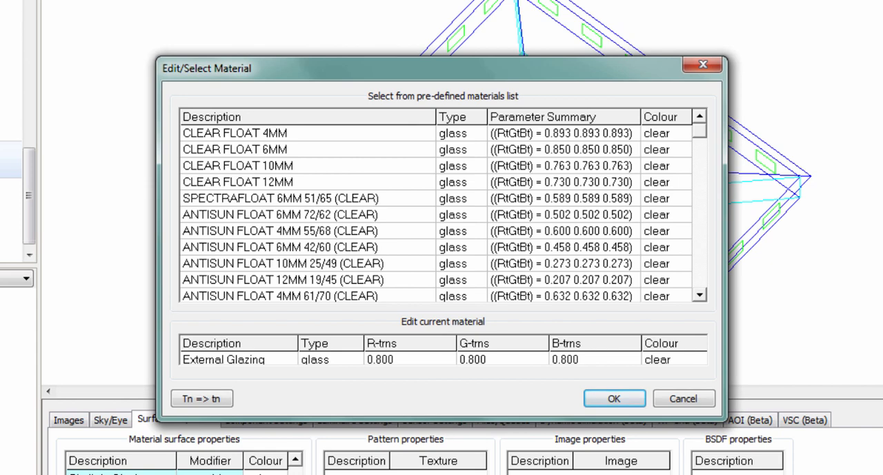
pyautogui.moveTo(205, 399)
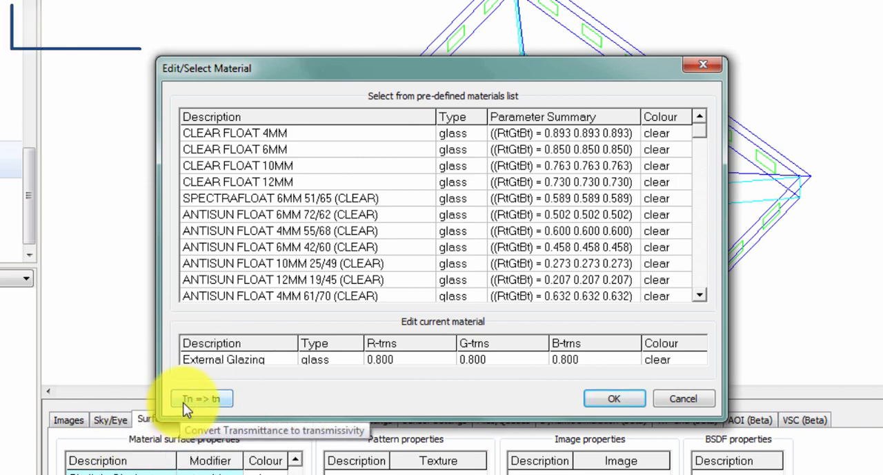
pyautogui.click(202, 398)
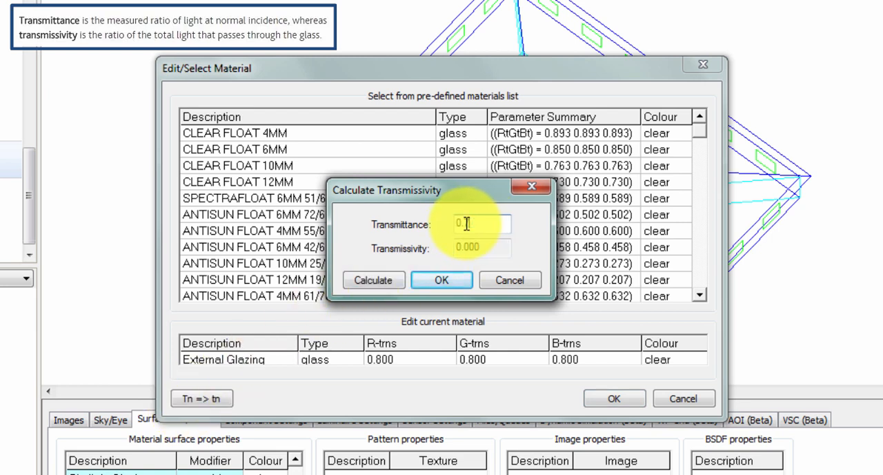
pyautogui.click(374, 280)
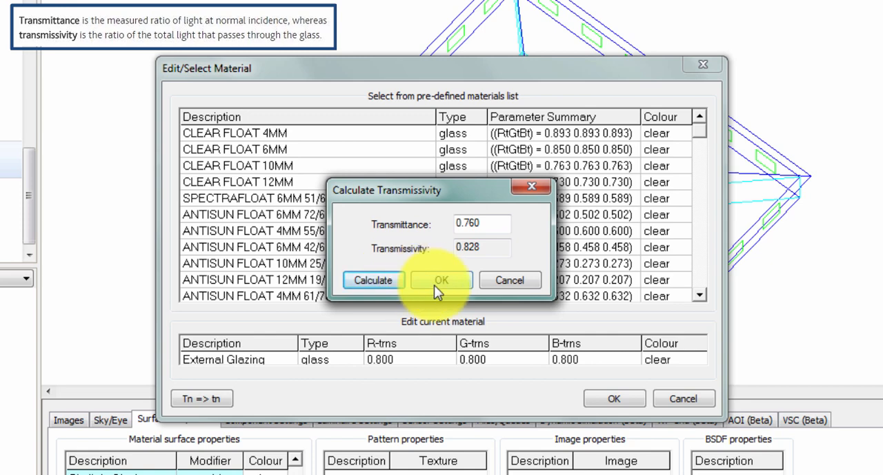
pyautogui.click(441, 280)
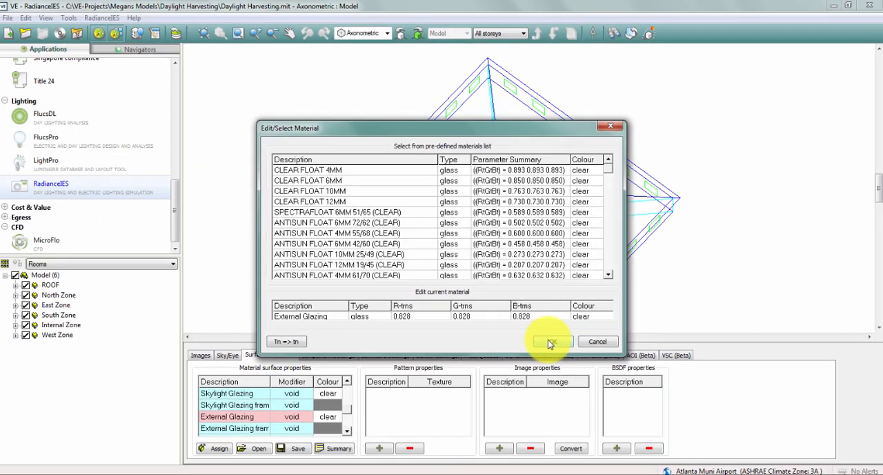
pyautogui.click(549, 340)
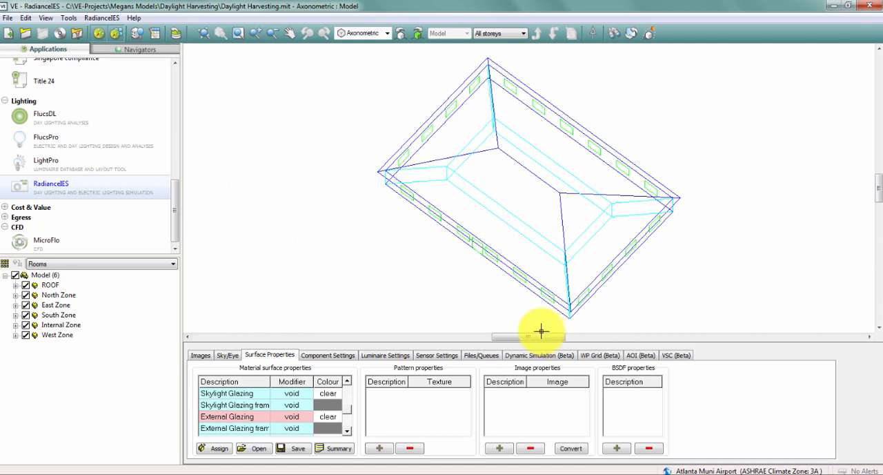
# - Turn on Use Sensors and create Ceiling (down) sensors in all zones
pyautogui.click(435, 355)
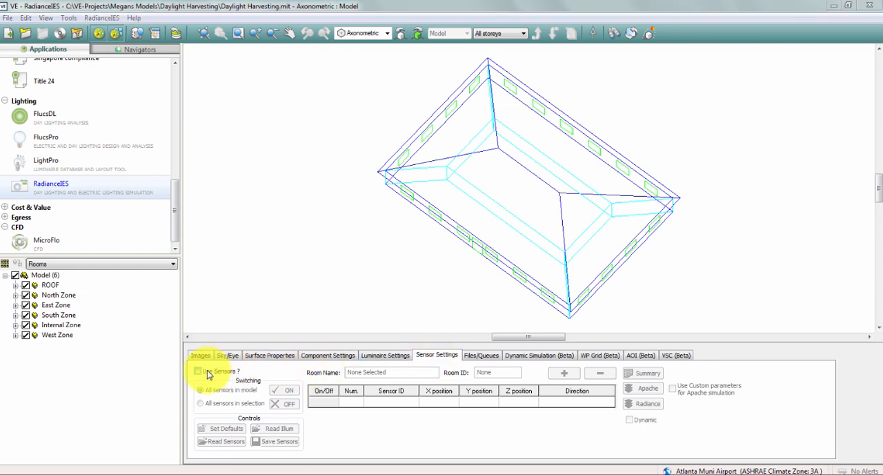
pyautogui.click(200, 371)
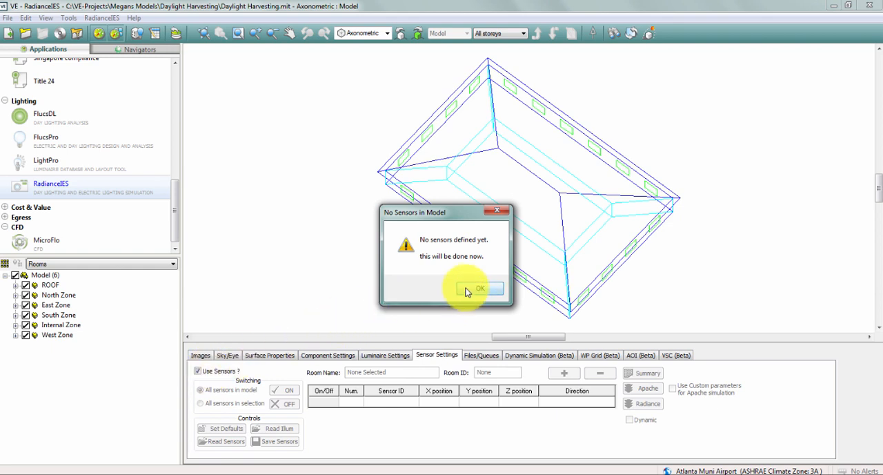
pyautogui.click(481, 288)
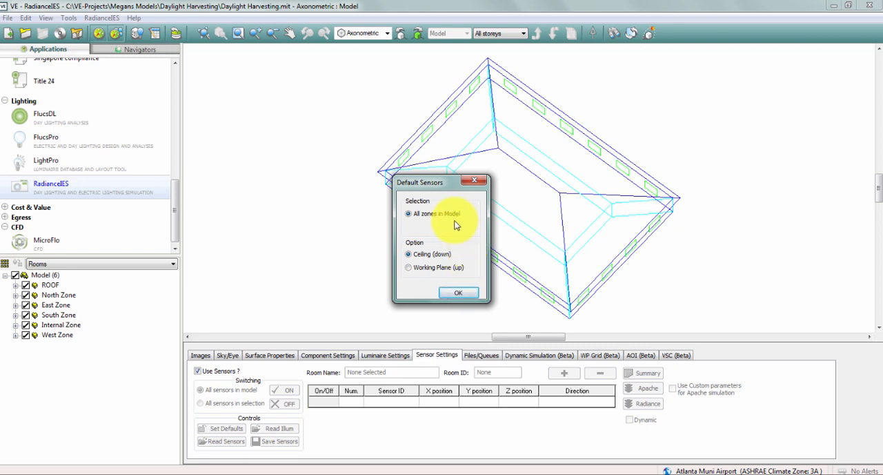
pyautogui.moveTo(452, 257)
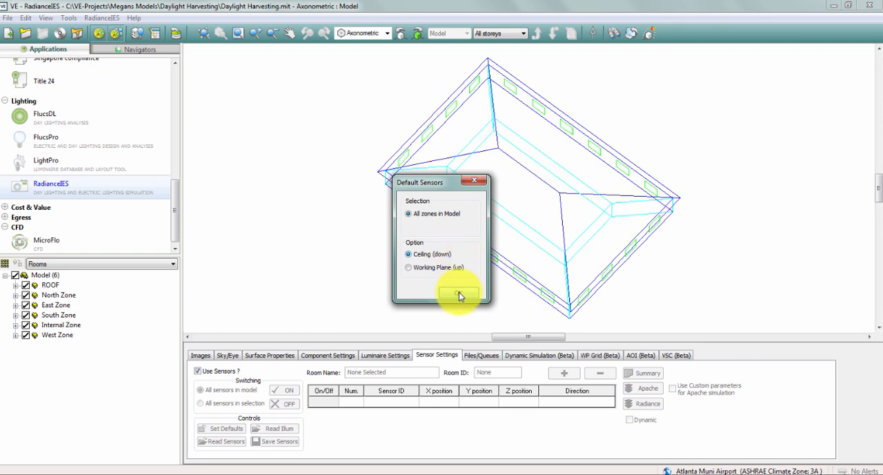
pyautogui.click(459, 293)
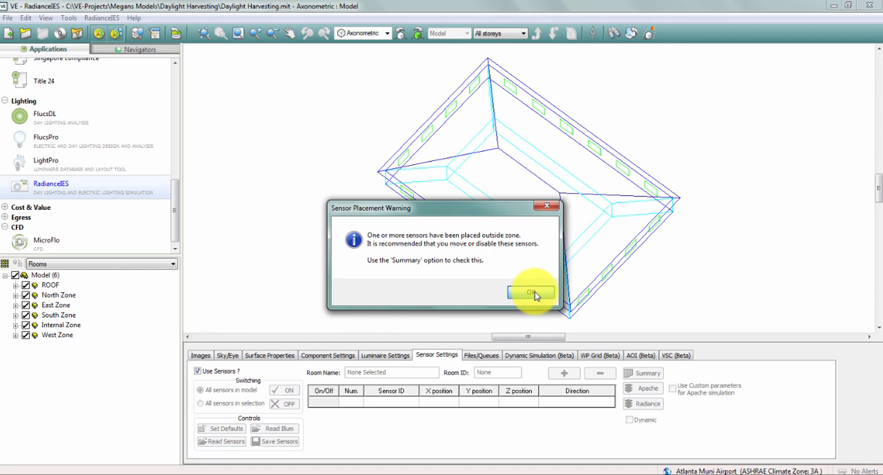
pyautogui.click(531, 291)
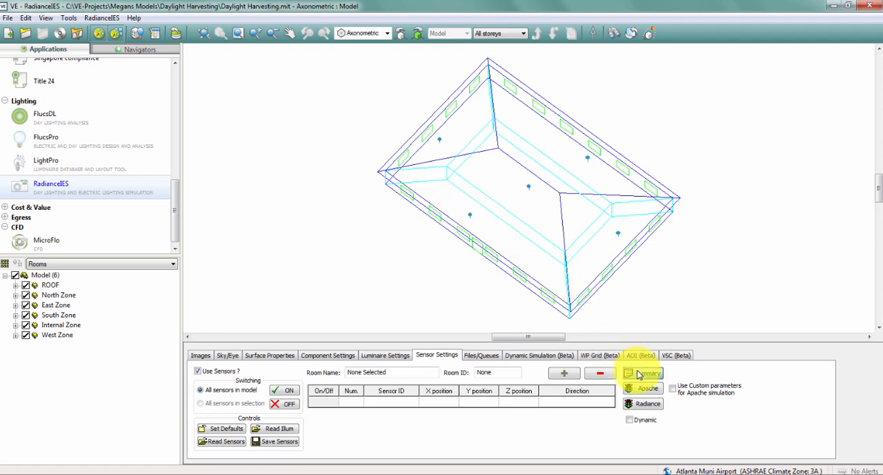
pyautogui.click(645, 373)
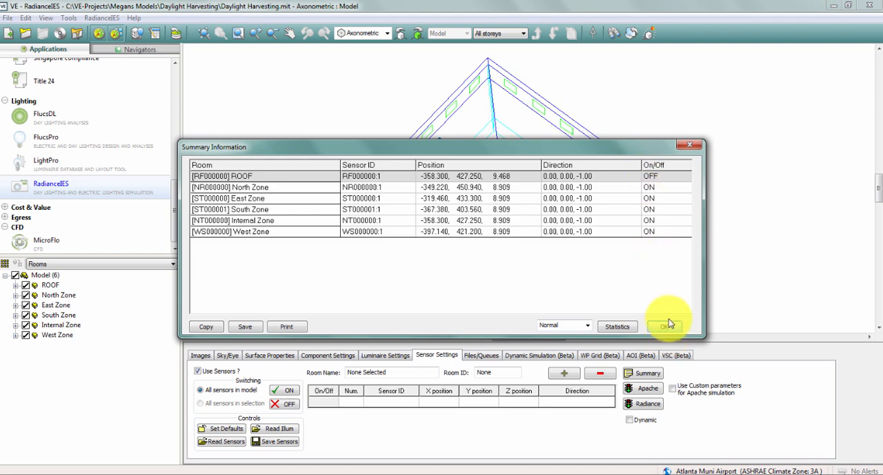
pyautogui.click(662, 326)
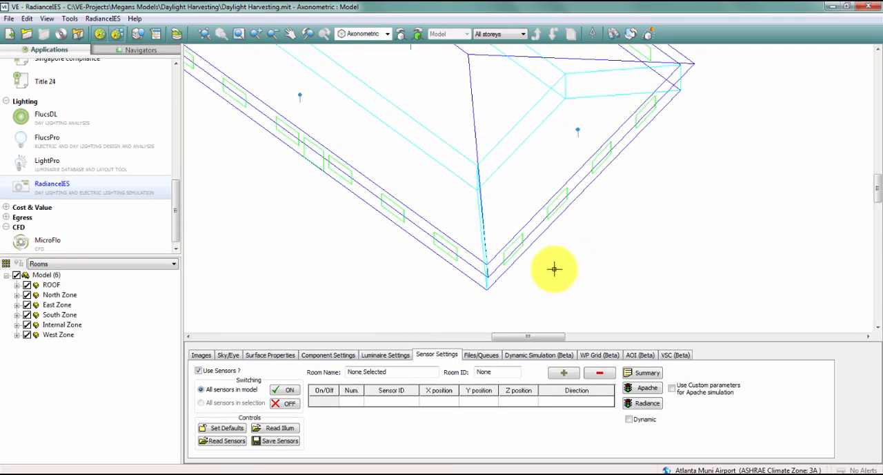
# - Isolate the East Zone floor and move its sensor to X -316.168, Y 429.376
pyautogui.click(54, 304)
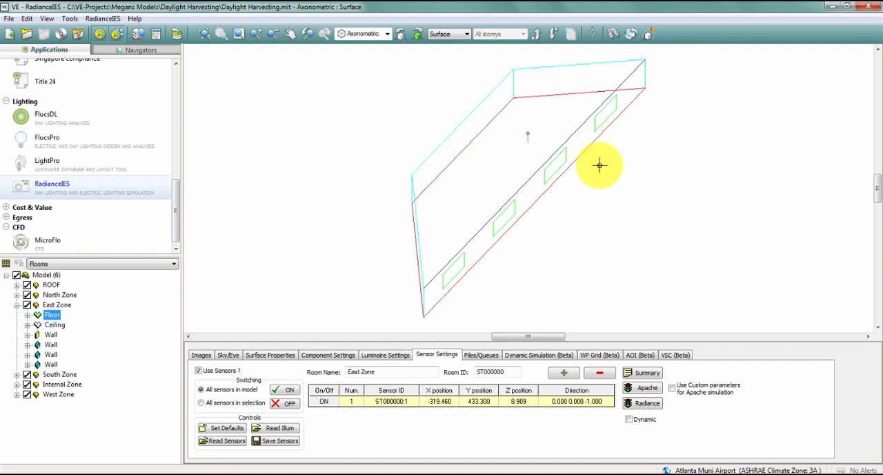
pyautogui.click(388, 35)
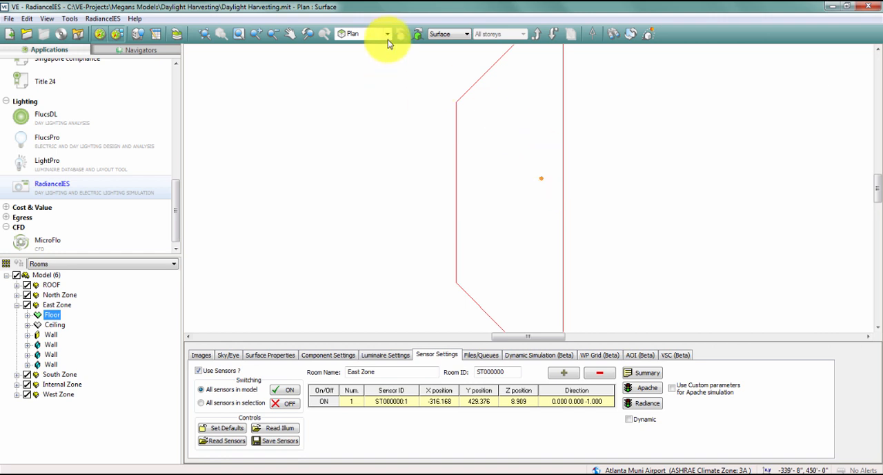
# - From the Front view, set the East Zone sensor position and make it point upward
pyautogui.click(387, 34)
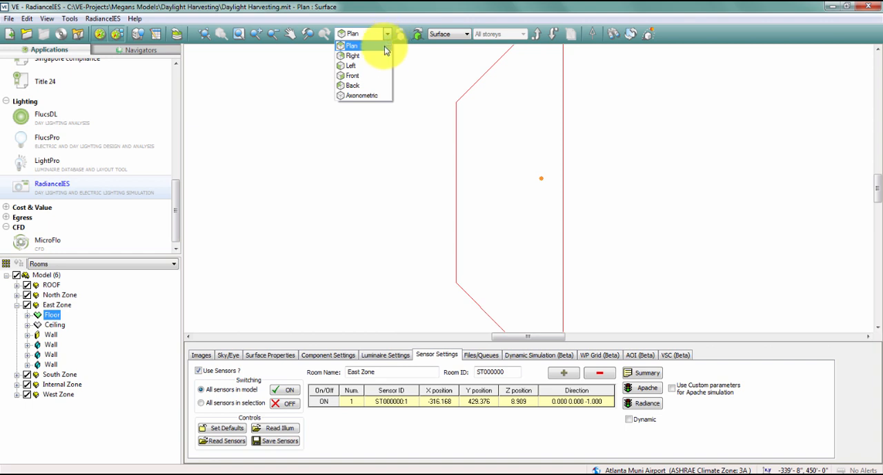
pyautogui.moveTo(382, 76)
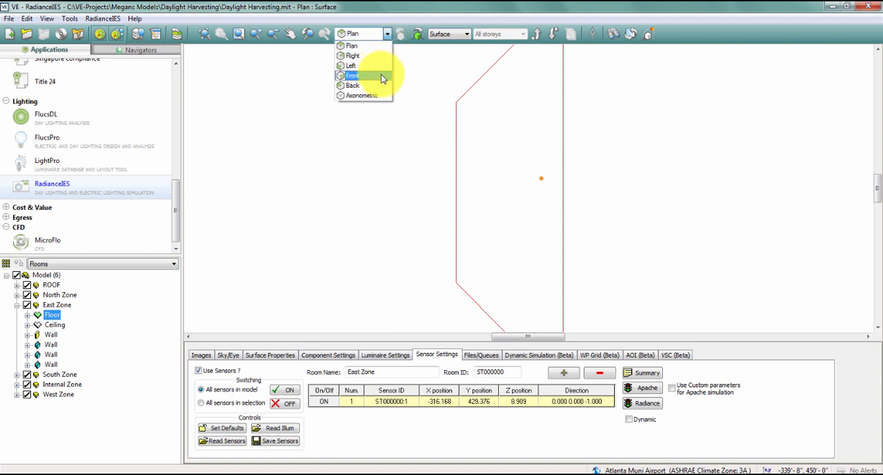
pyautogui.click(357, 75)
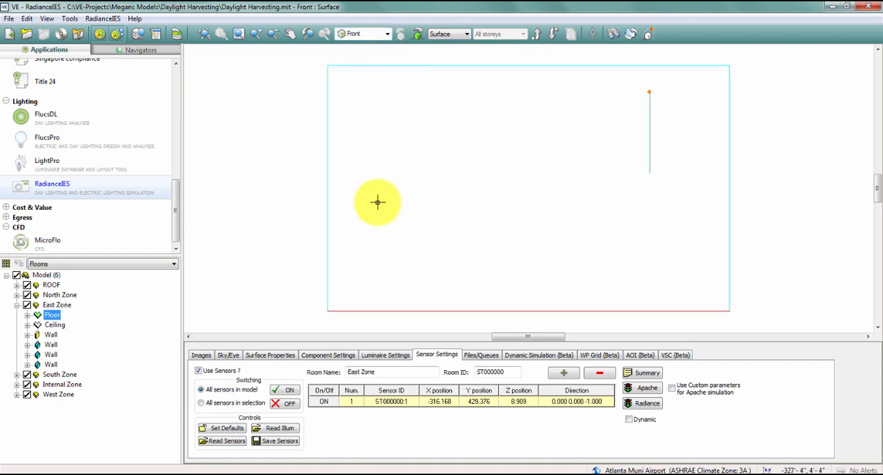
pyautogui.moveTo(376, 205)
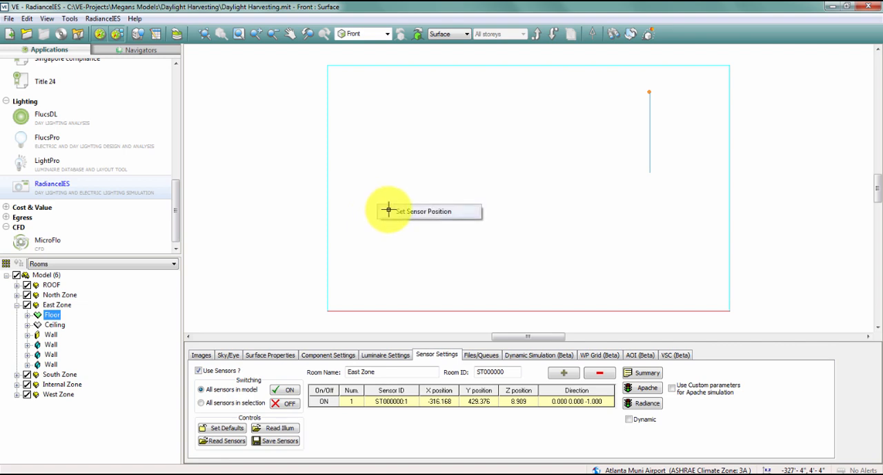
pyautogui.click(387, 211)
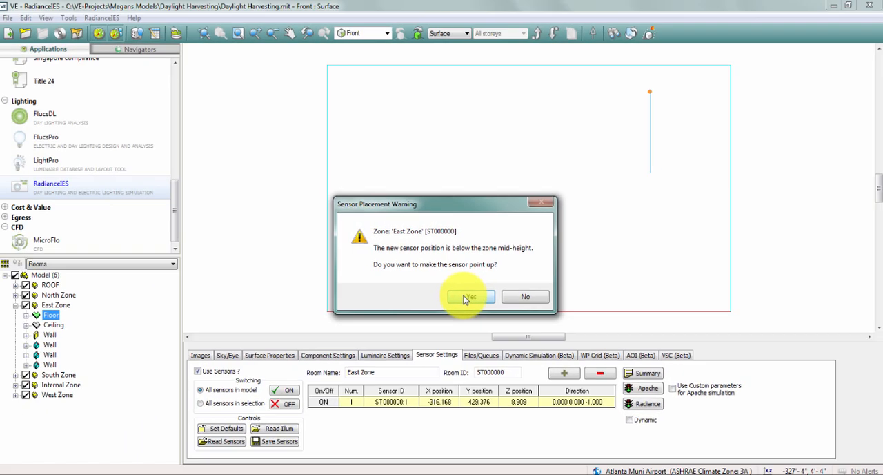
pyautogui.click(466, 296)
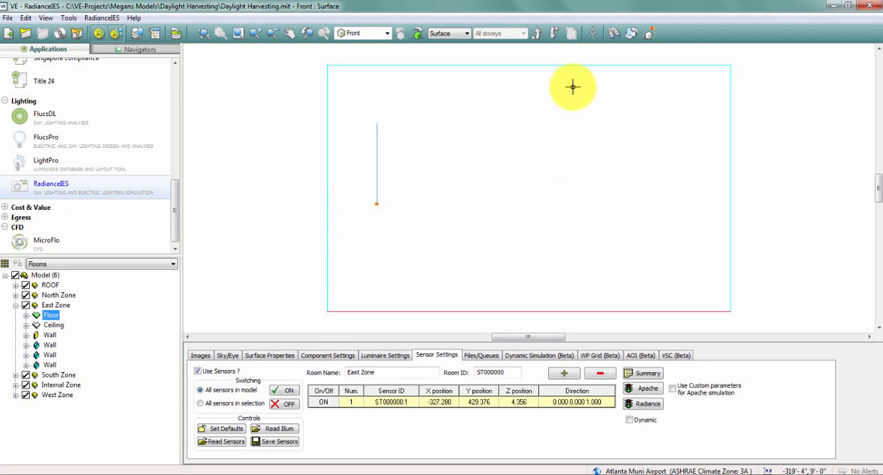
pyautogui.moveTo(586, 93)
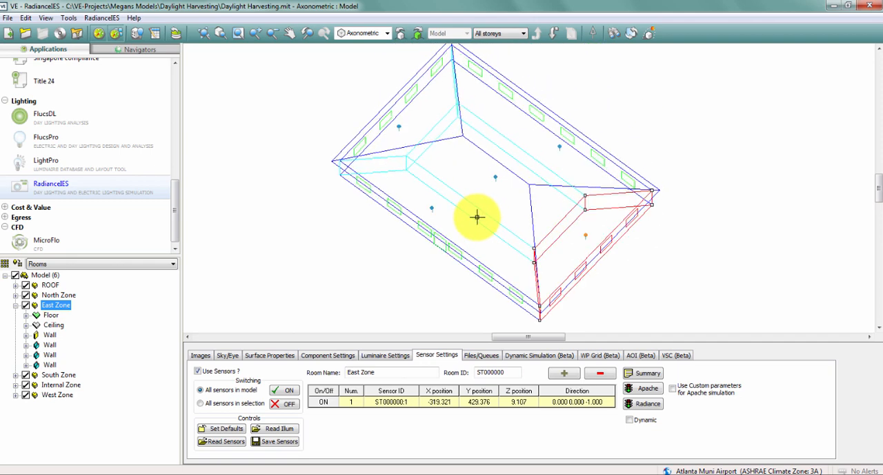
pyautogui.moveTo(727, 199)
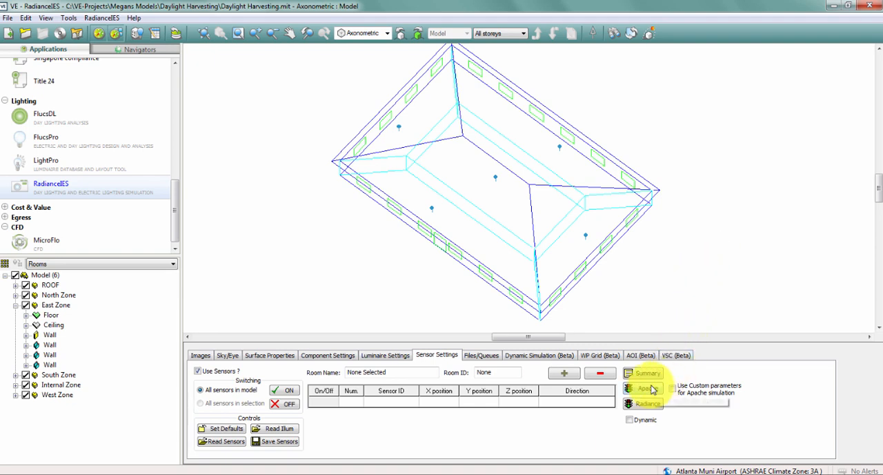
pyautogui.moveTo(653, 389)
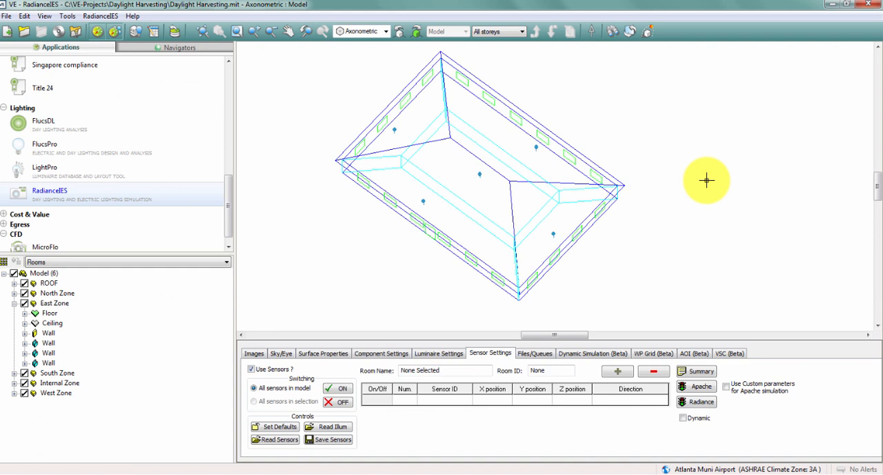
pyautogui.moveTo(277, 207)
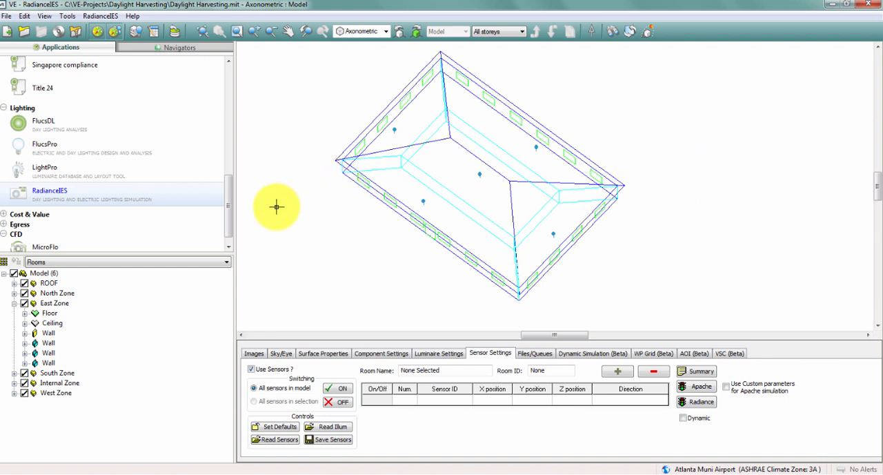
# - Scroll to the Energy applications and save Daylight Harvesting.mit on switching to Apache
pyautogui.scroll(-3)
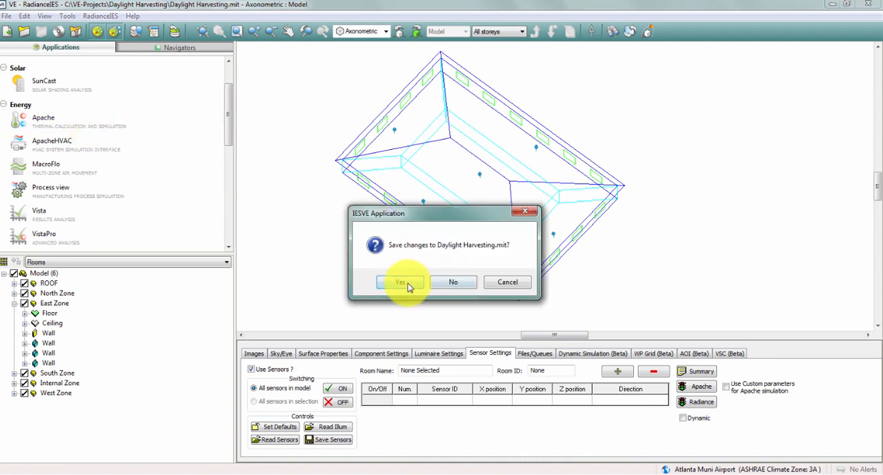
pyautogui.click(401, 282)
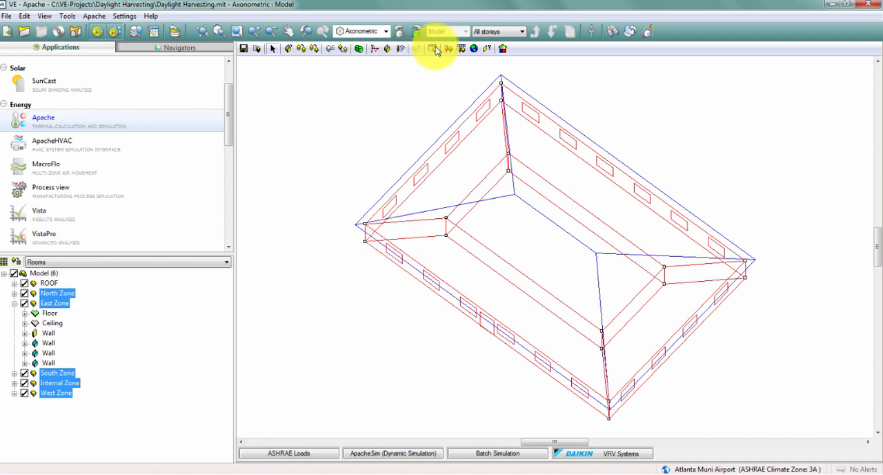
# - Set Gain 1 dimming profile for all five zones to 'Daylight Dimming - continuous to 10% light'
pyautogui.click(429, 48)
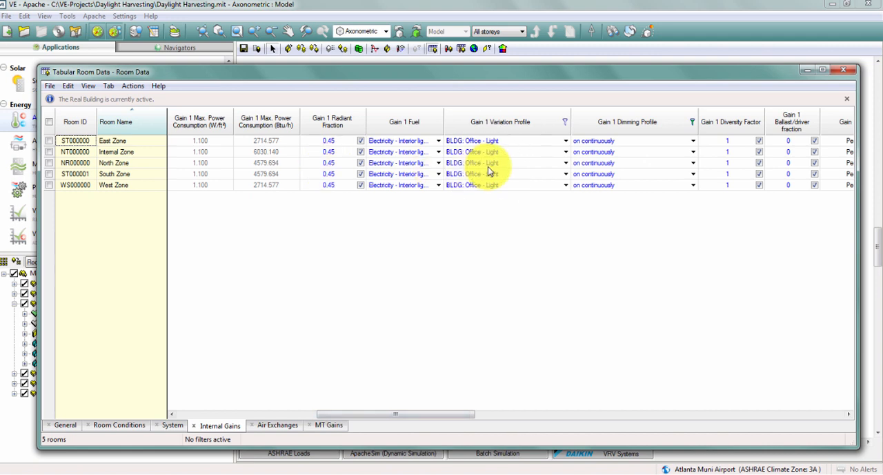
pyautogui.click(53, 122)
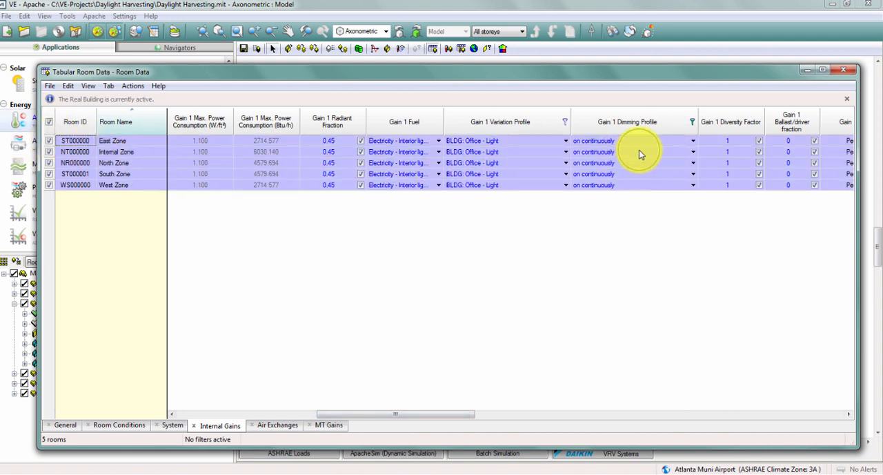
pyautogui.moveTo(643, 155)
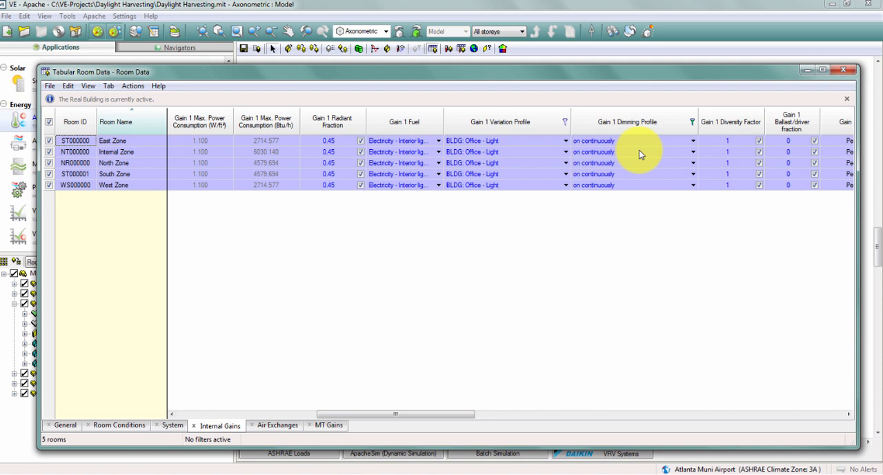
pyautogui.click(693, 141)
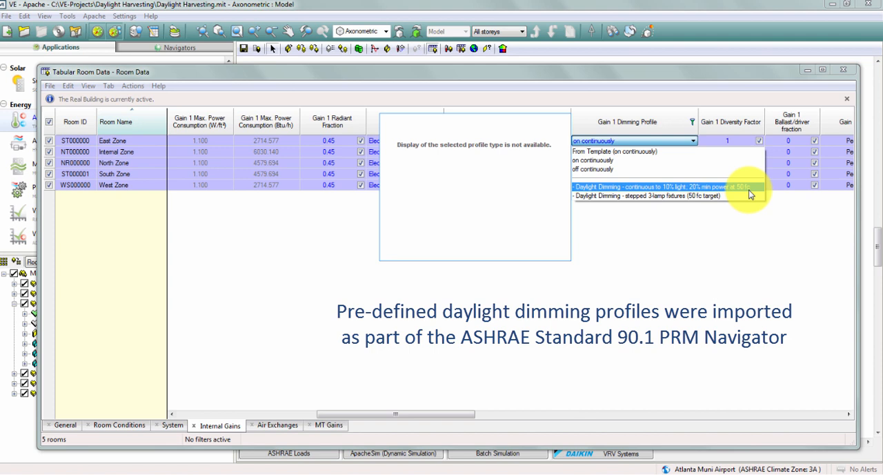
pyautogui.click(665, 186)
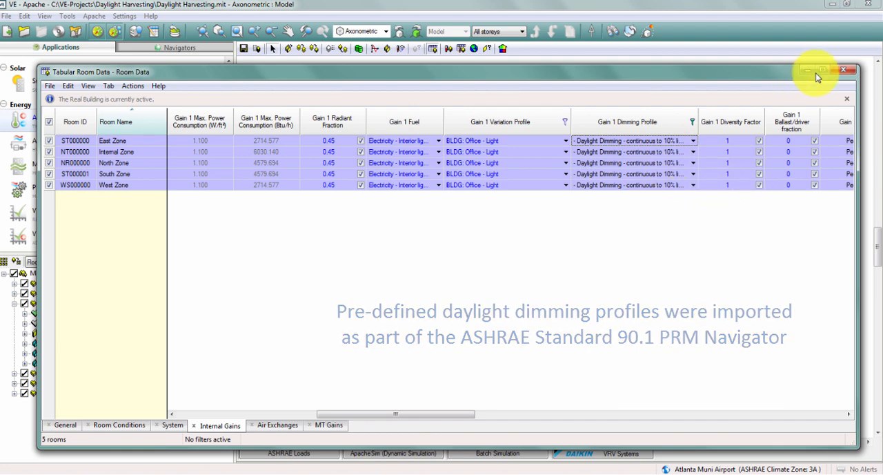
pyautogui.click(848, 73)
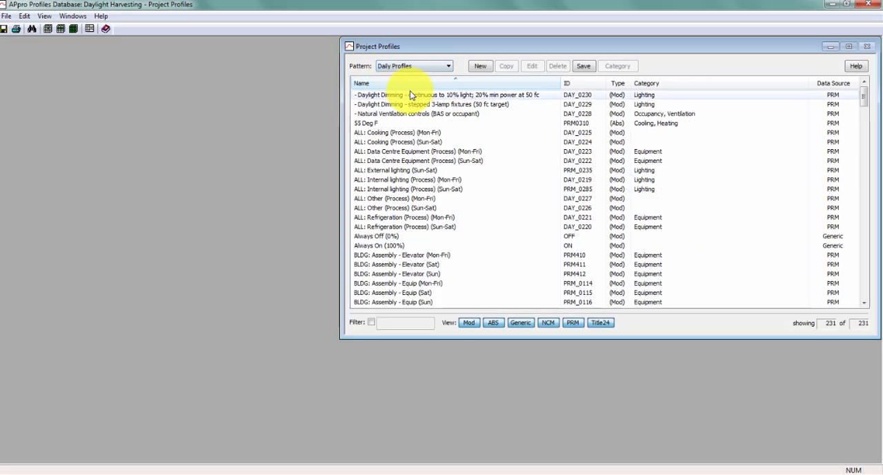
pyautogui.moveTo(394, 98)
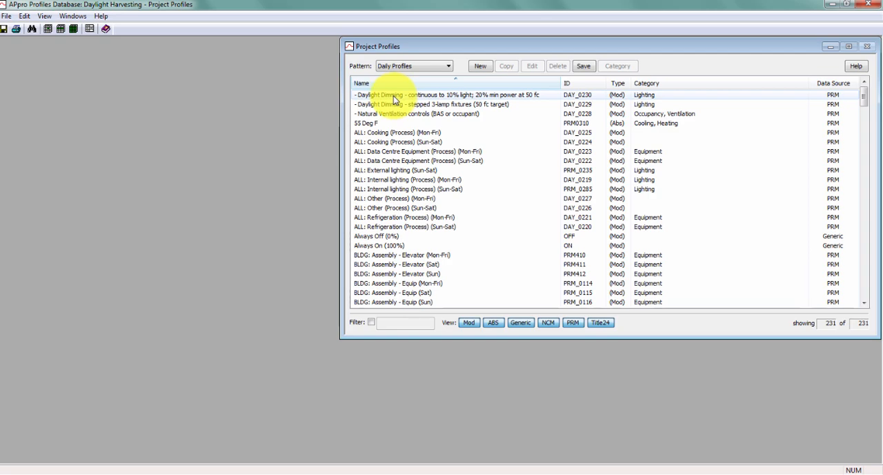
# - Inspect the continuous dimming profile's ramp(e1, 5, 1.0, 50, 0.2) formula, then close it
pyautogui.doubleClick(432, 95)
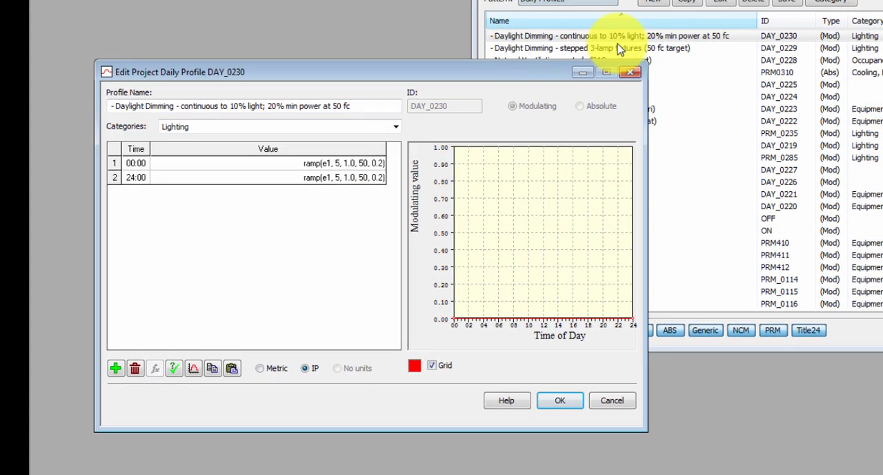
pyautogui.click(612, 400)
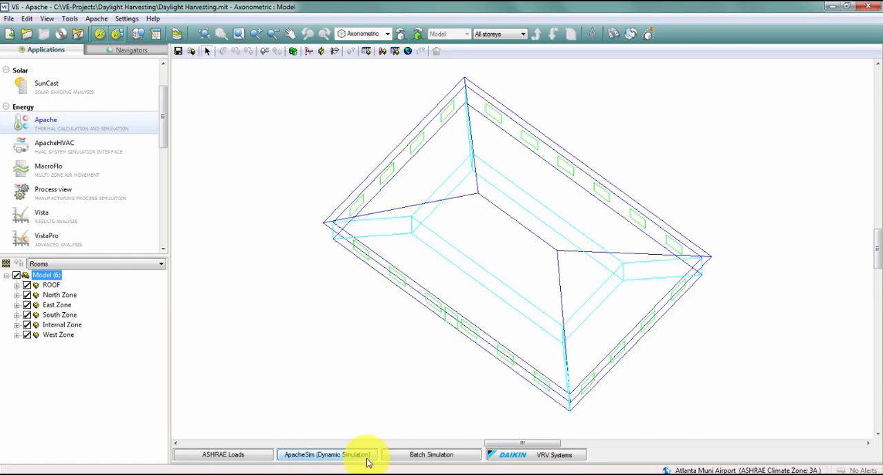
# - Run a March ApacheSim dynamic simulation with Radiance Link enabled
pyautogui.click(322, 454)
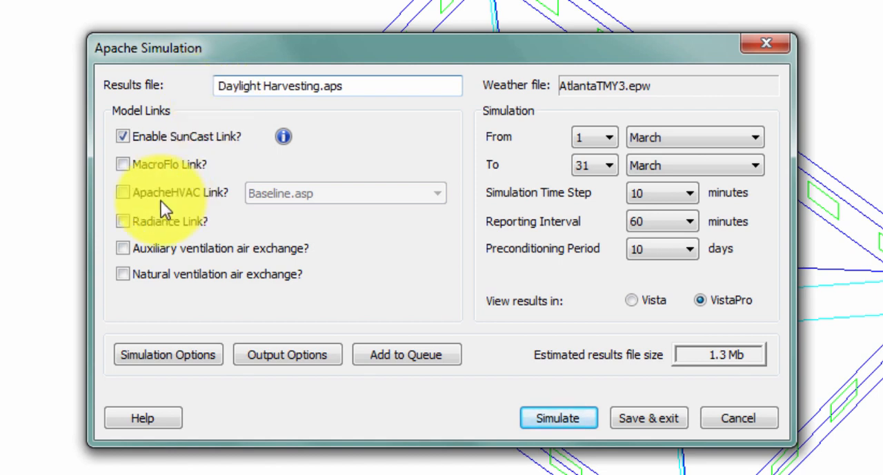
pyautogui.moveTo(128, 227)
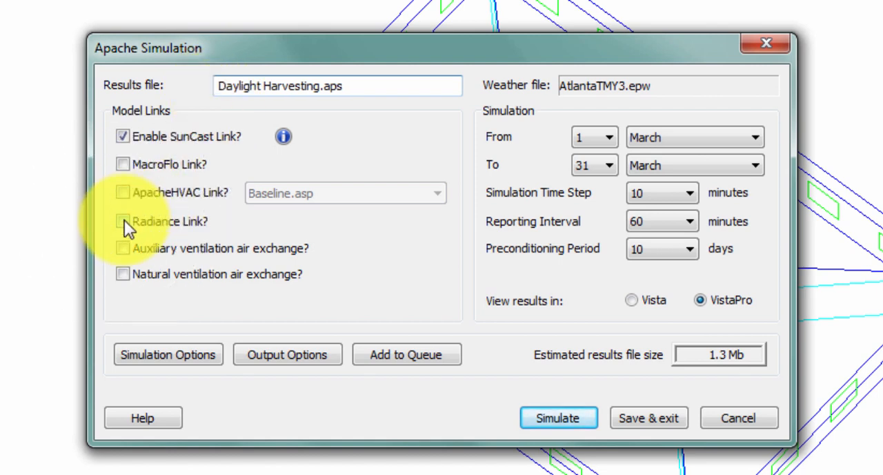
pyautogui.click(127, 222)
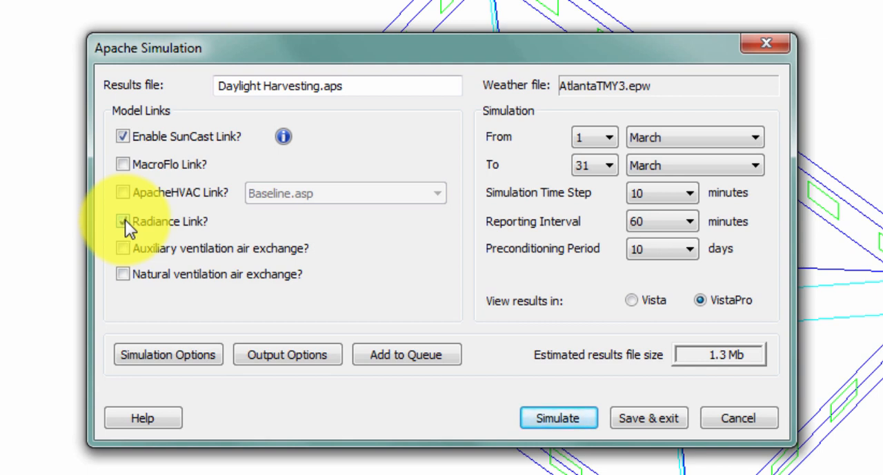
pyautogui.click(558, 418)
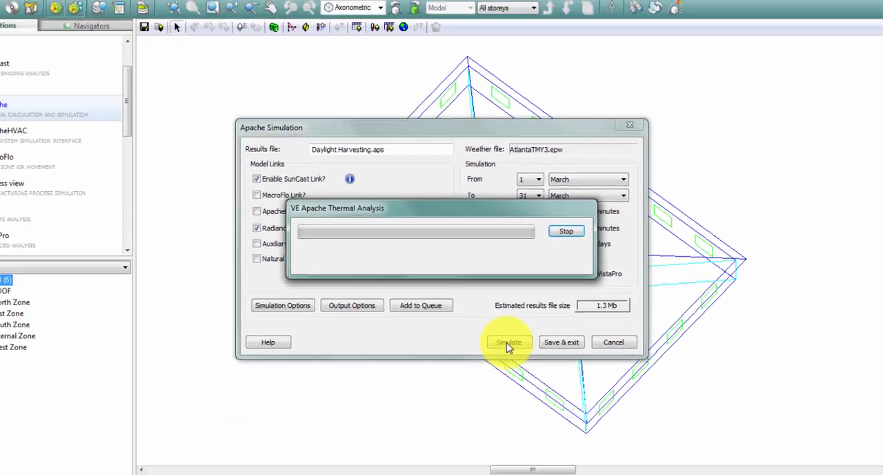
pyautogui.click(508, 342)
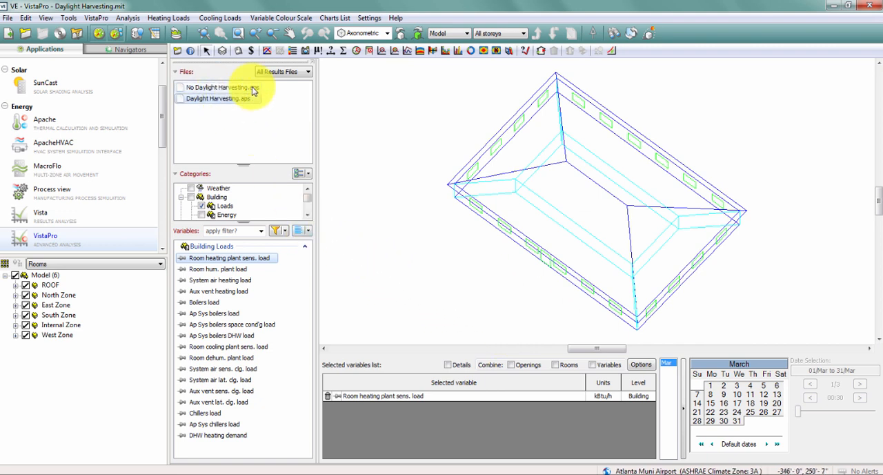
pyautogui.moveTo(248, 88)
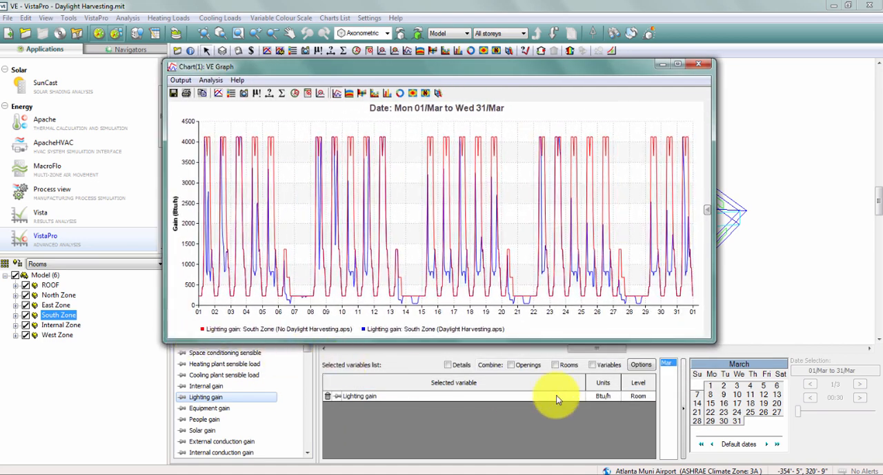
# - Plot South Zone lighting gain for both result files, narrowed to 22 March
pyautogui.click(709, 410)
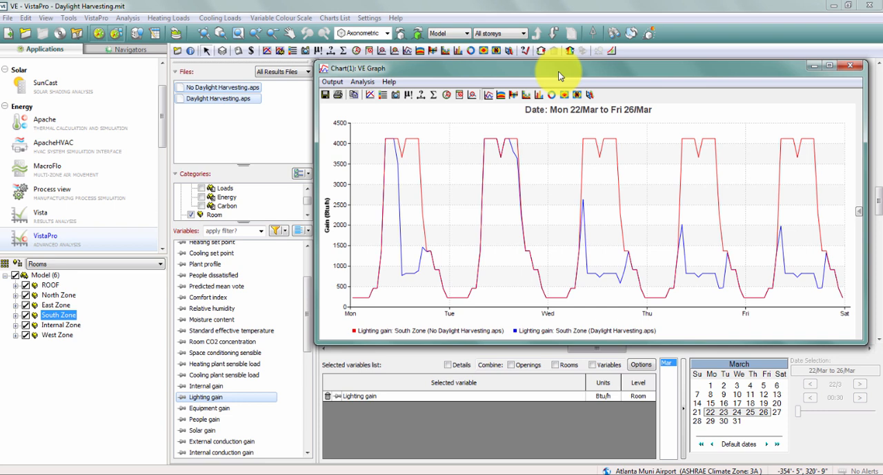
pyautogui.moveTo(478, 191)
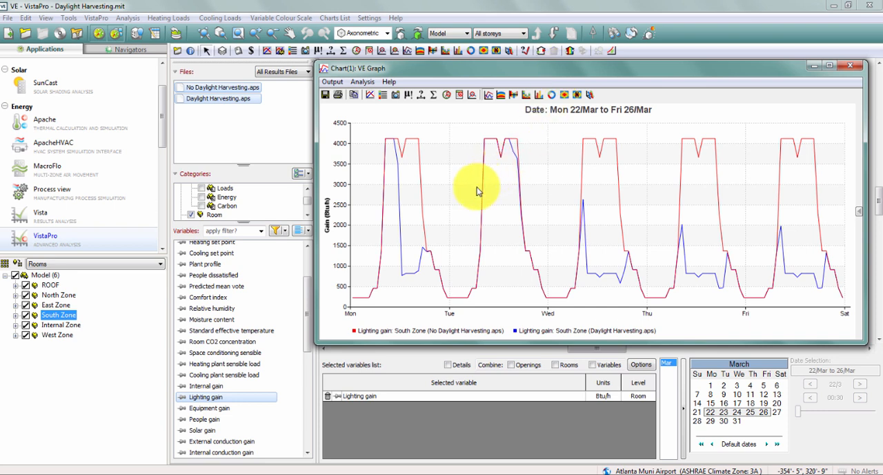
pyautogui.moveTo(617, 205)
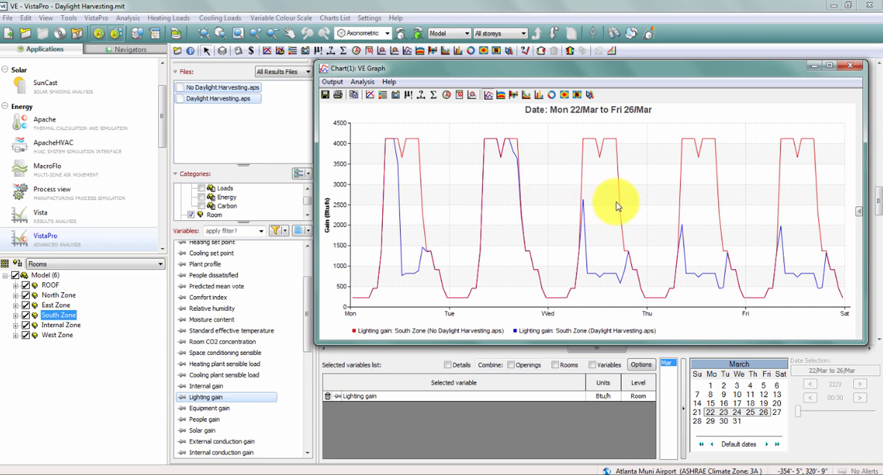
pyautogui.moveTo(780, 228)
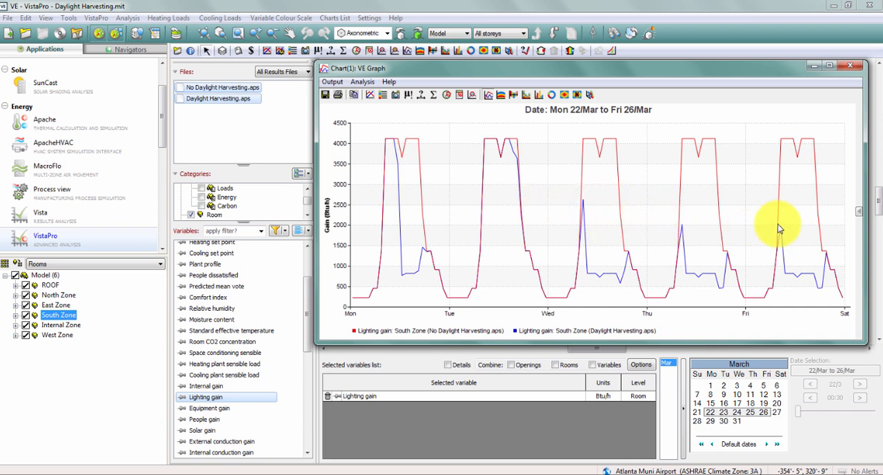
pyautogui.moveTo(553, 223)
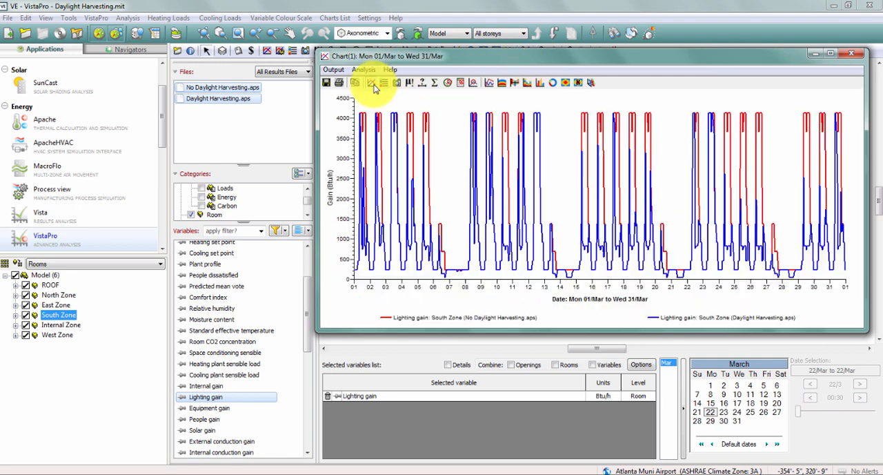
pyautogui.click(380, 83)
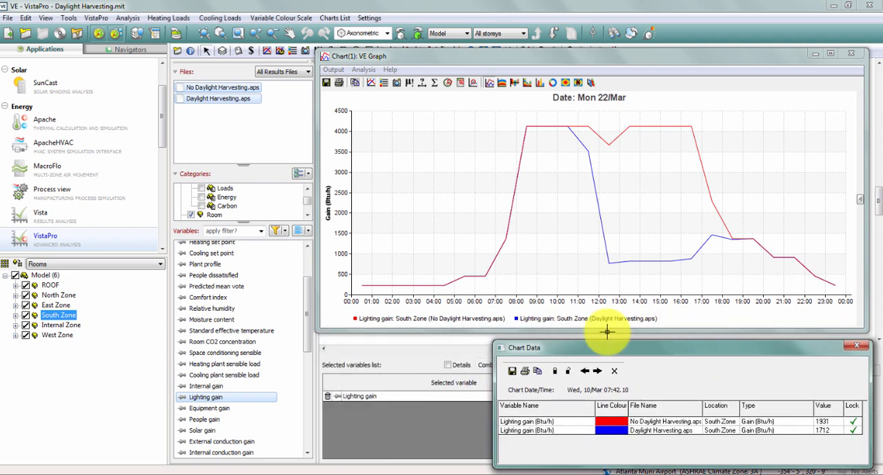
# - Add South Zone Daylight illuminance 1 from both result files to the 22 March chart
pyautogui.scroll(-3)
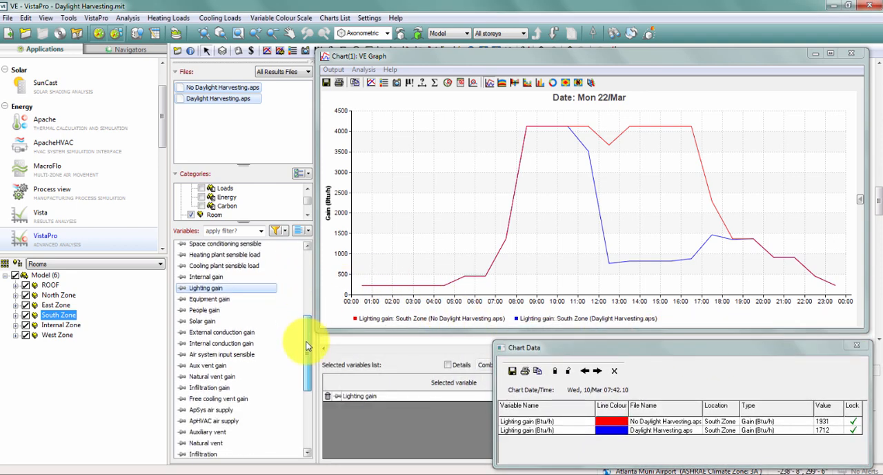
pyautogui.scroll(-3)
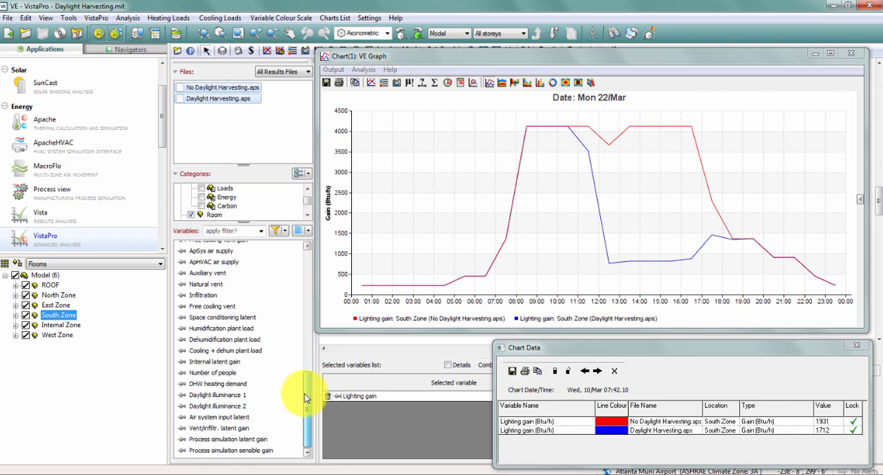
pyautogui.doubleClick(217, 395)
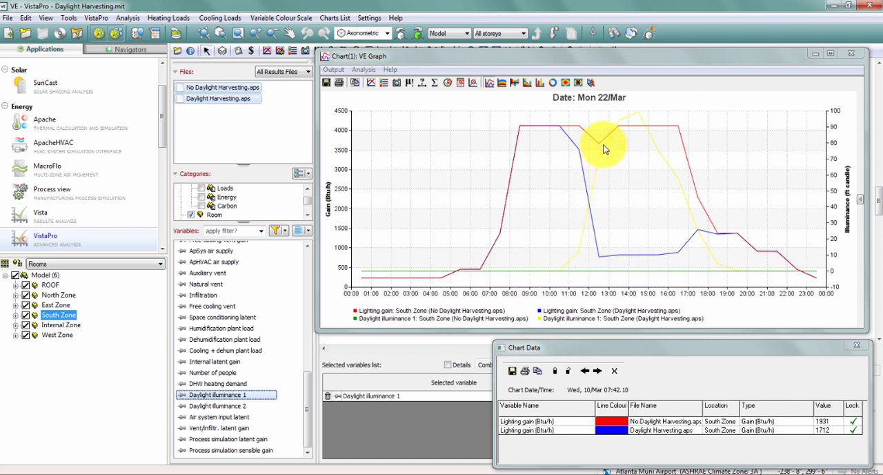
pyautogui.moveTo(593, 194)
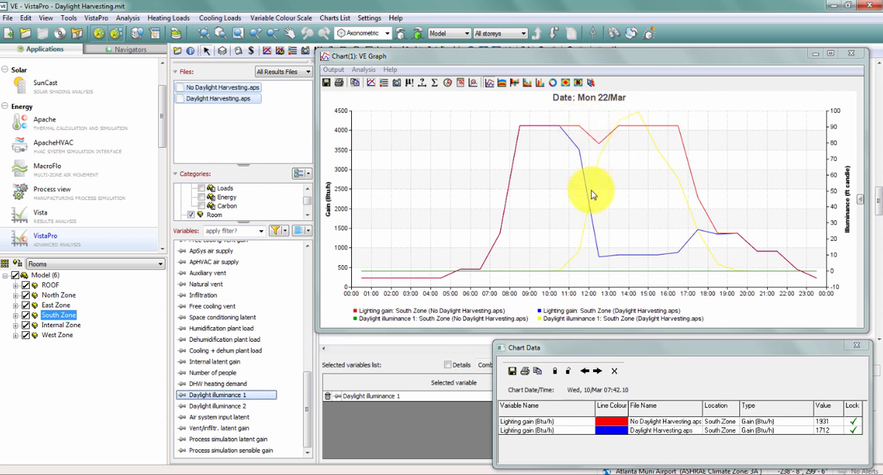
pyautogui.moveTo(676, 242)
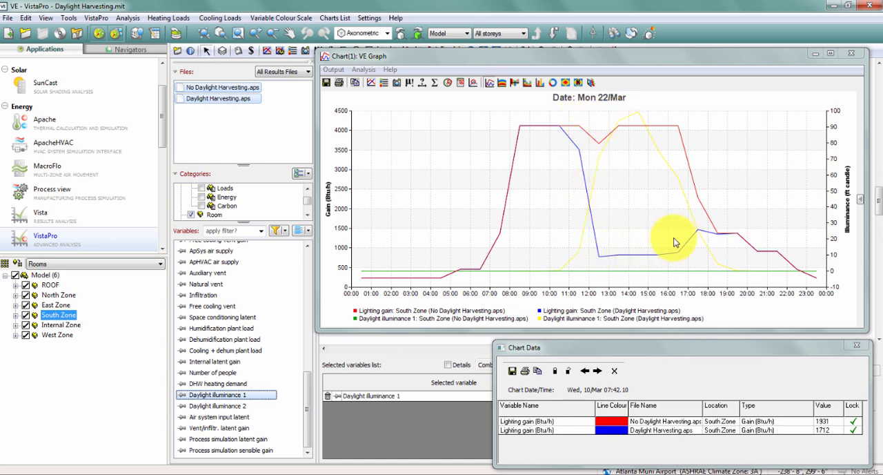
pyautogui.moveTo(693, 232)
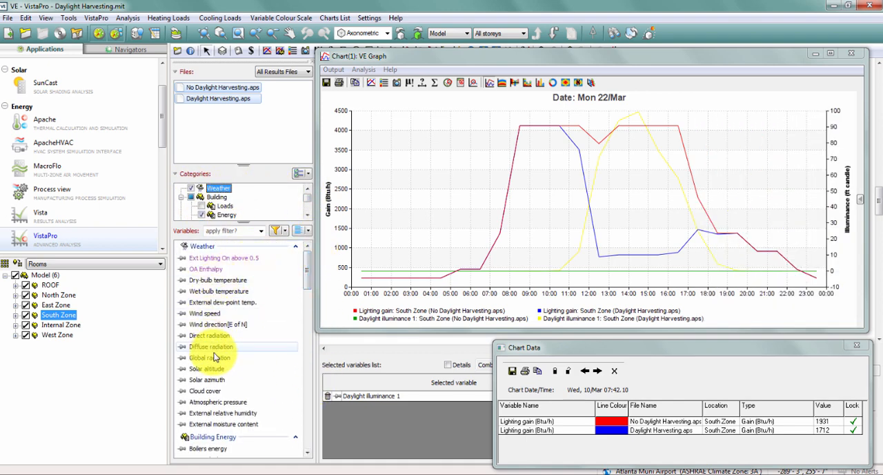
# - Plot the Atlanta weather file's cloud cover against the 22 March lighting gain curves
pyautogui.click(205, 391)
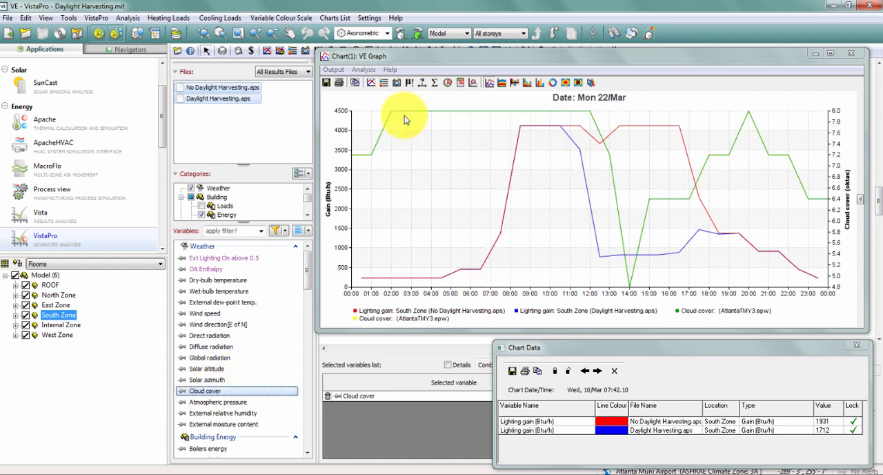
pyautogui.moveTo(543, 118)
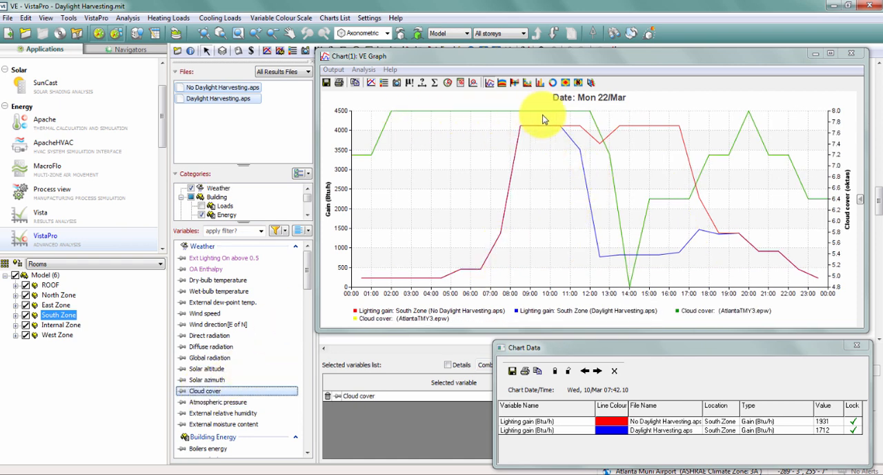
pyautogui.moveTo(557, 121)
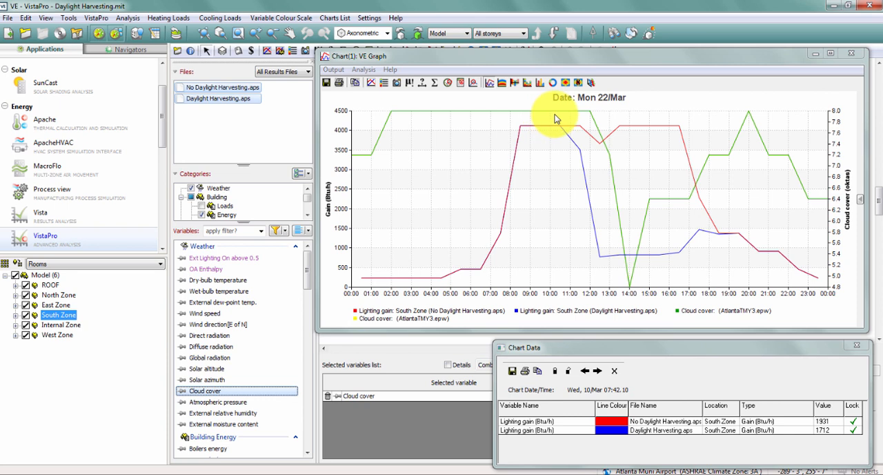
pyautogui.moveTo(573, 119)
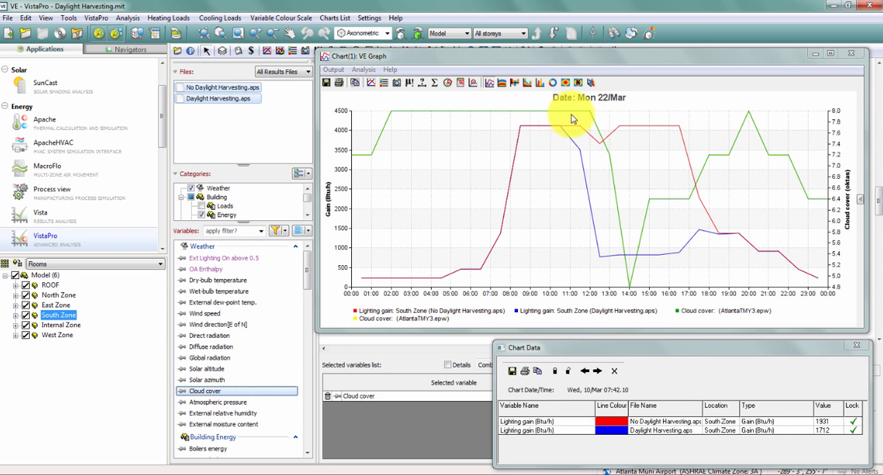
pyautogui.moveTo(630, 270)
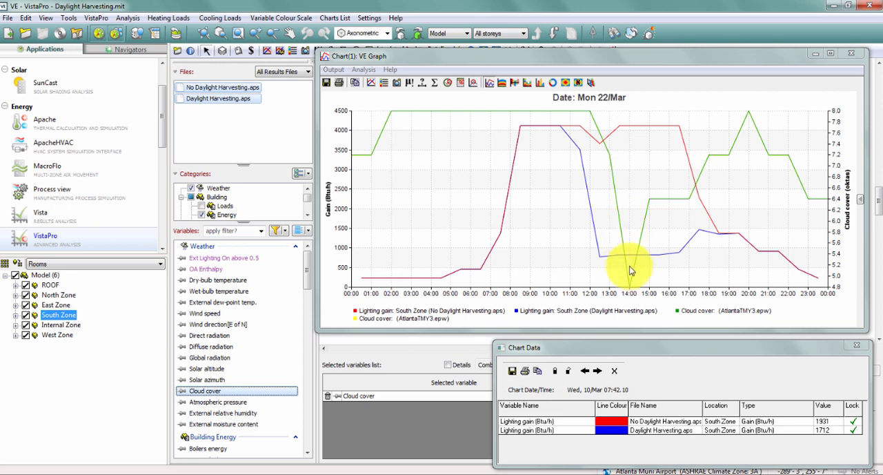
pyautogui.moveTo(632, 278)
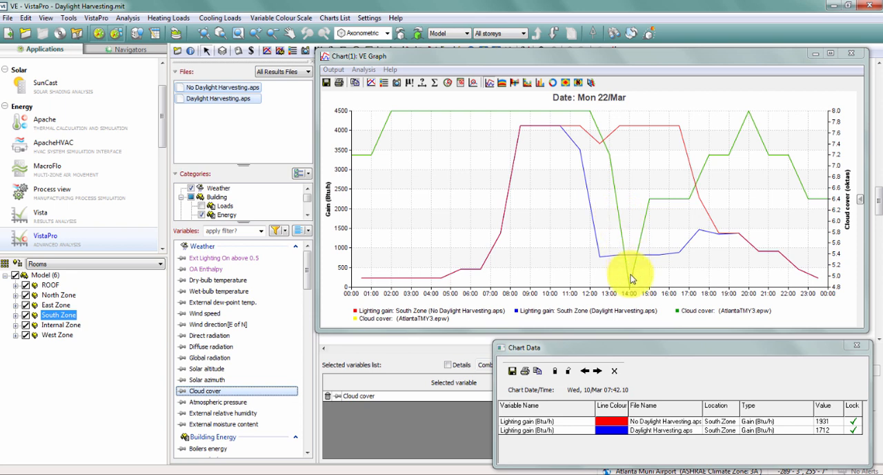